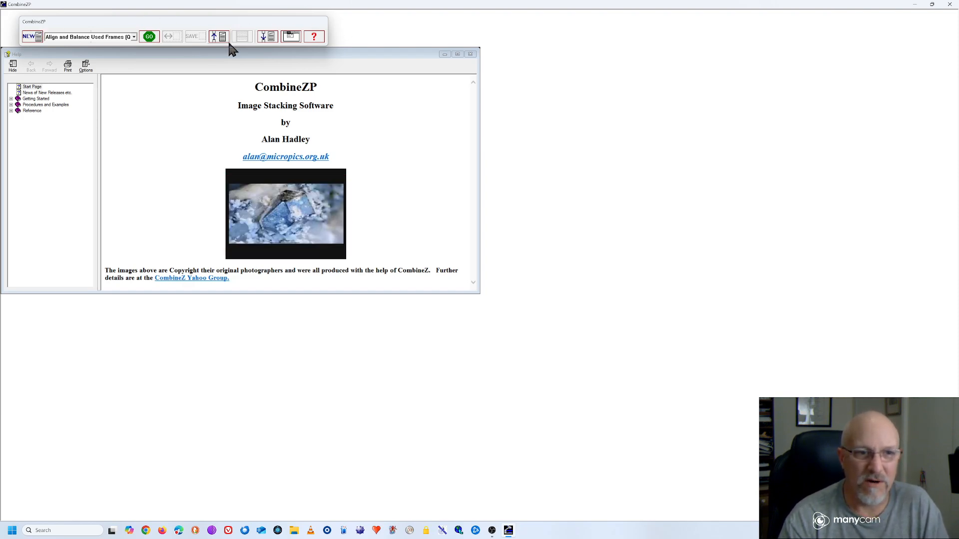
Start a new stack with NEW, bringing up the file-open dialog on the Panorama folder.
left_click(29, 36)
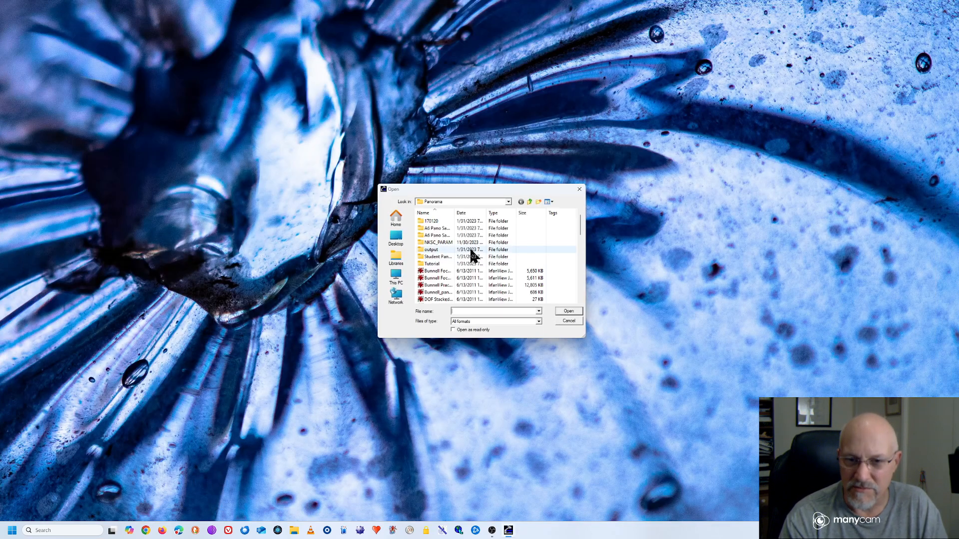
Load the five classroom photos DSC_0001 through DSC_0005 as the stack frames.
scroll("down", 3)
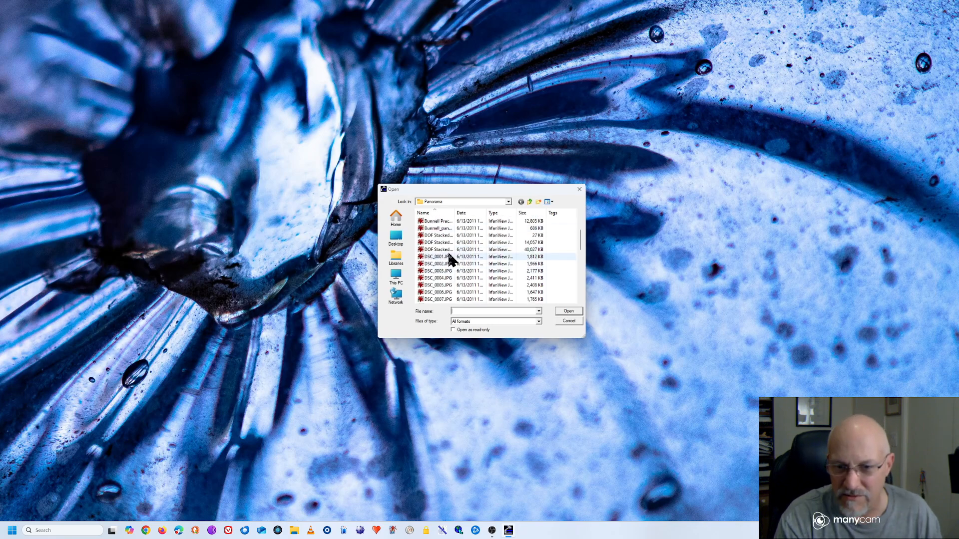
left_click(434, 257)
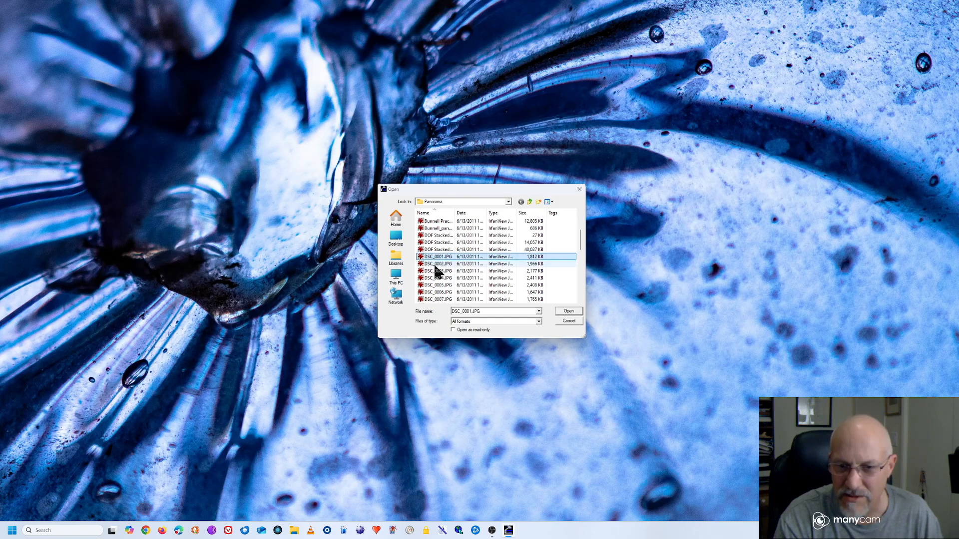
left_click(435, 264)
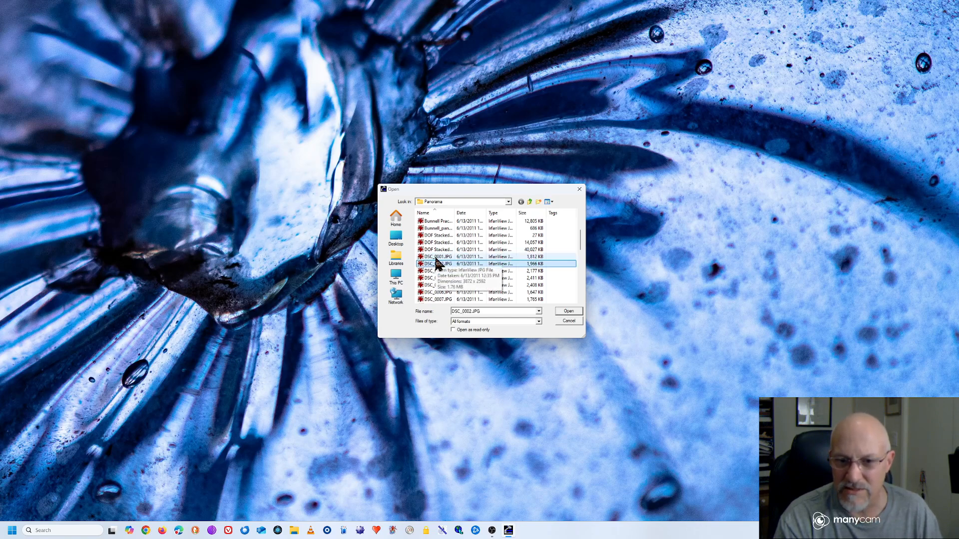
left_click(441, 256)
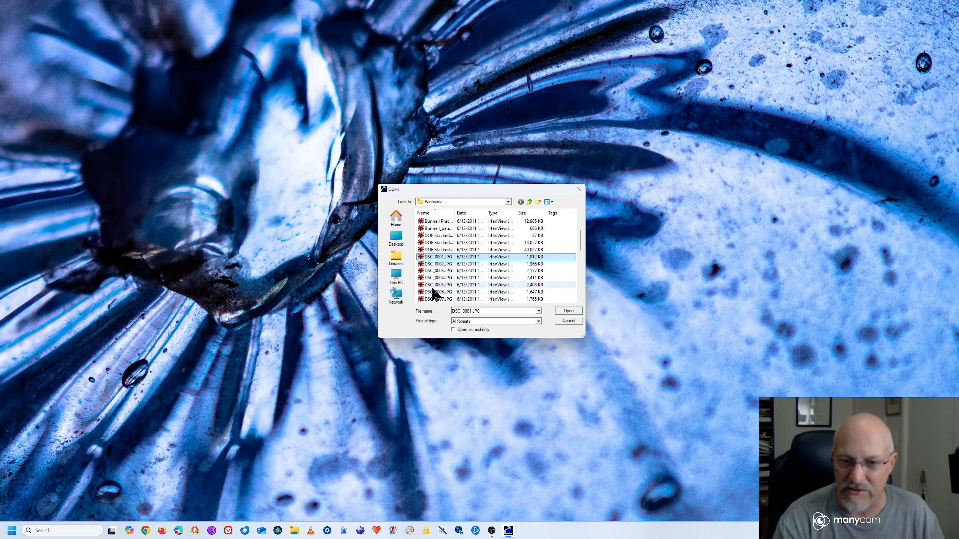
left_click(437, 284)
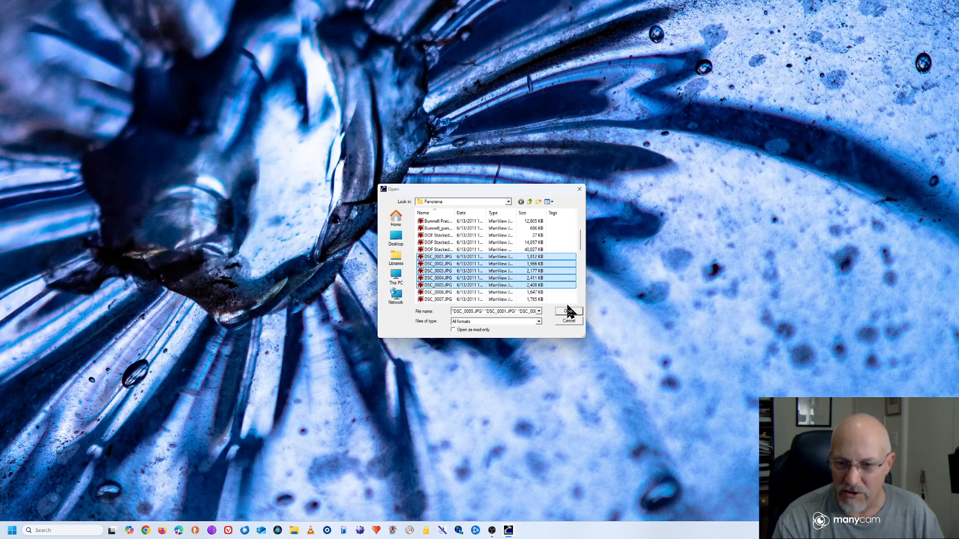
left_click(568, 312)
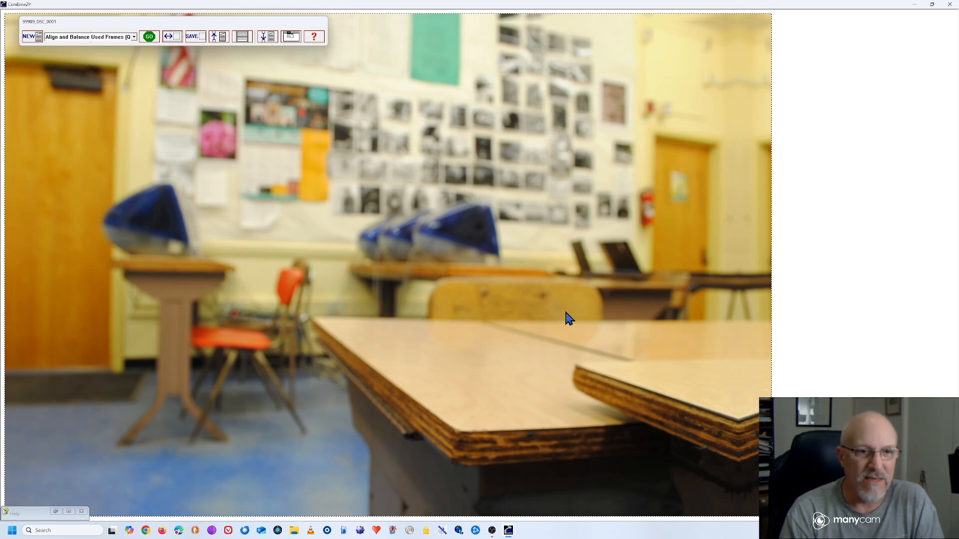
mouse_move(611, 284)
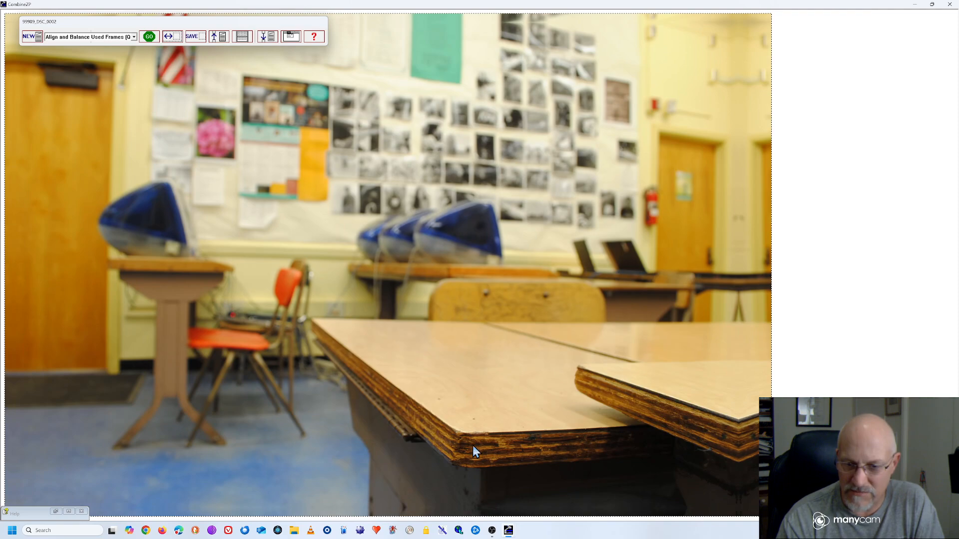
mouse_move(407, 440)
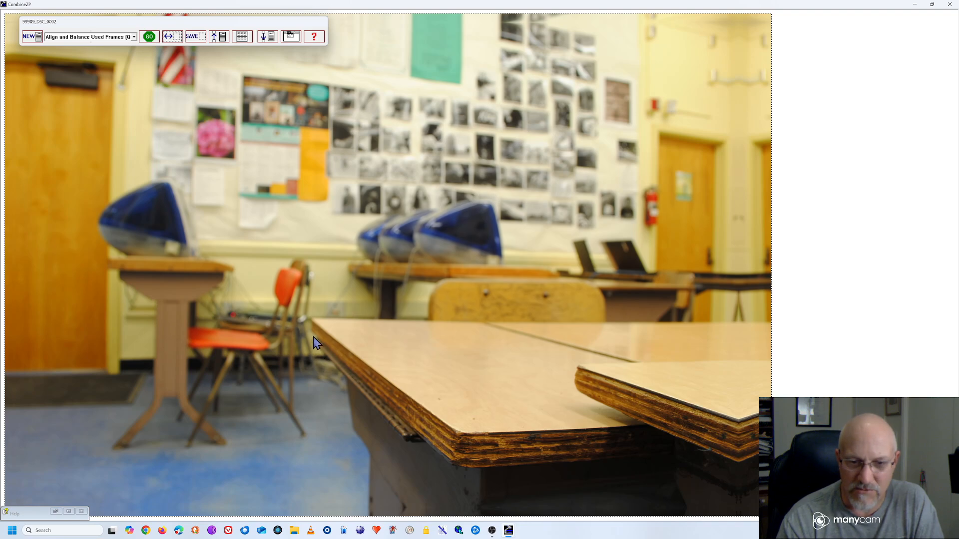
mouse_move(408, 438)
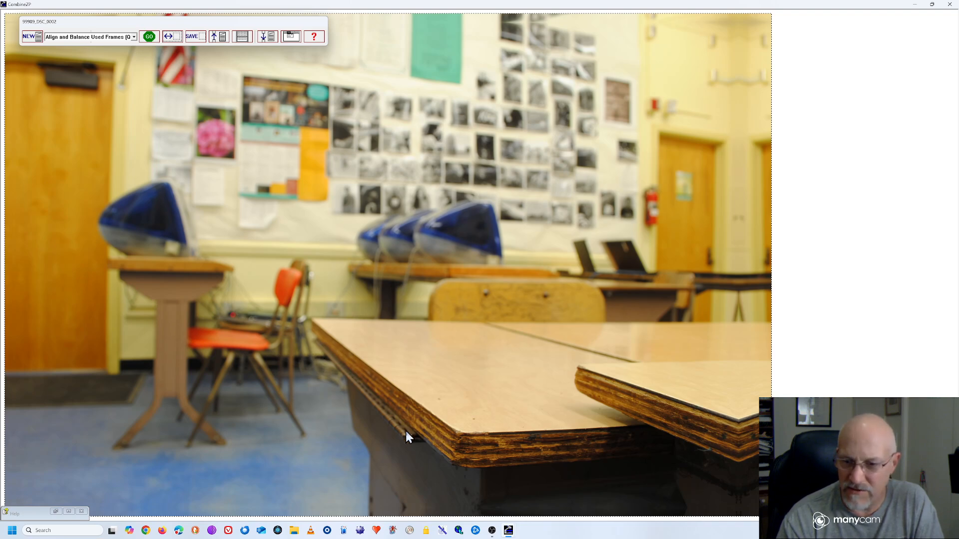
mouse_move(718, 443)
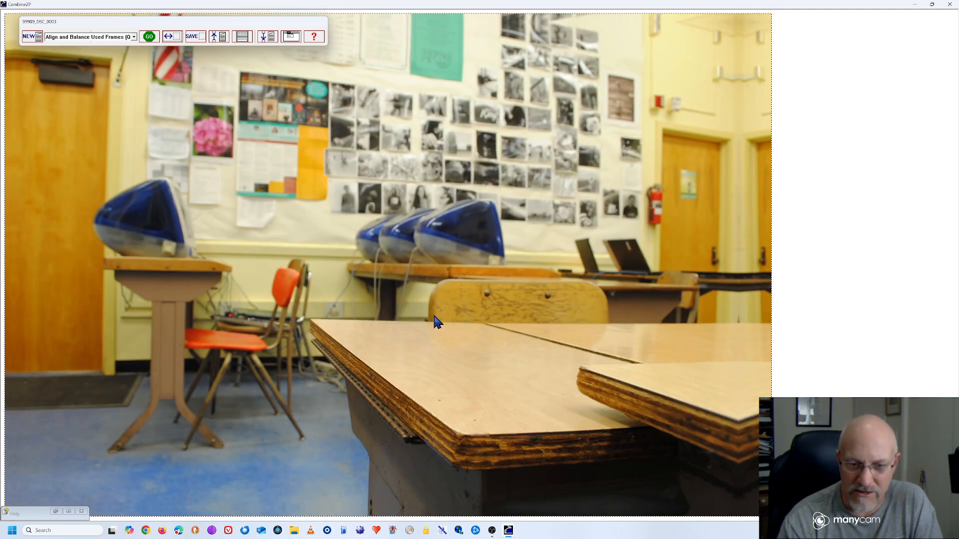
mouse_move(346, 361)
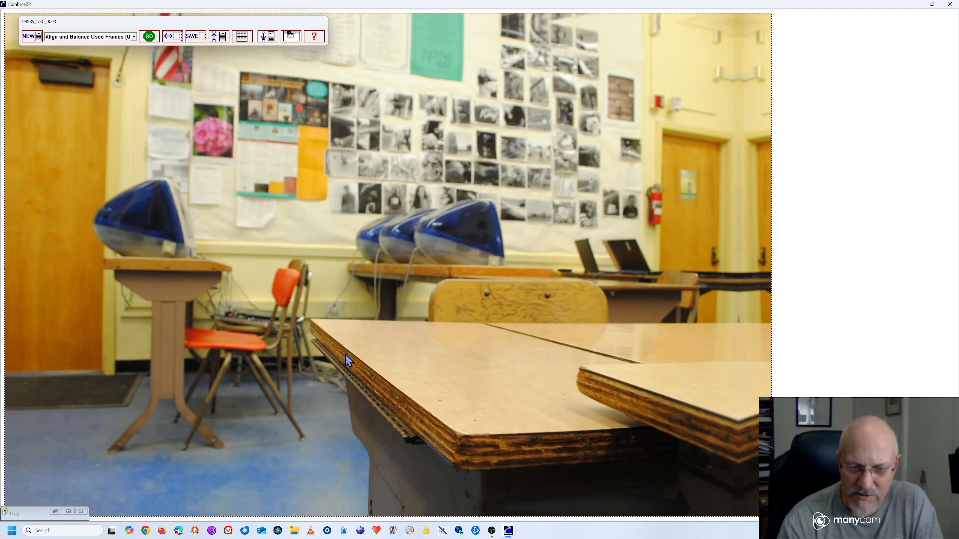
mouse_move(524, 457)
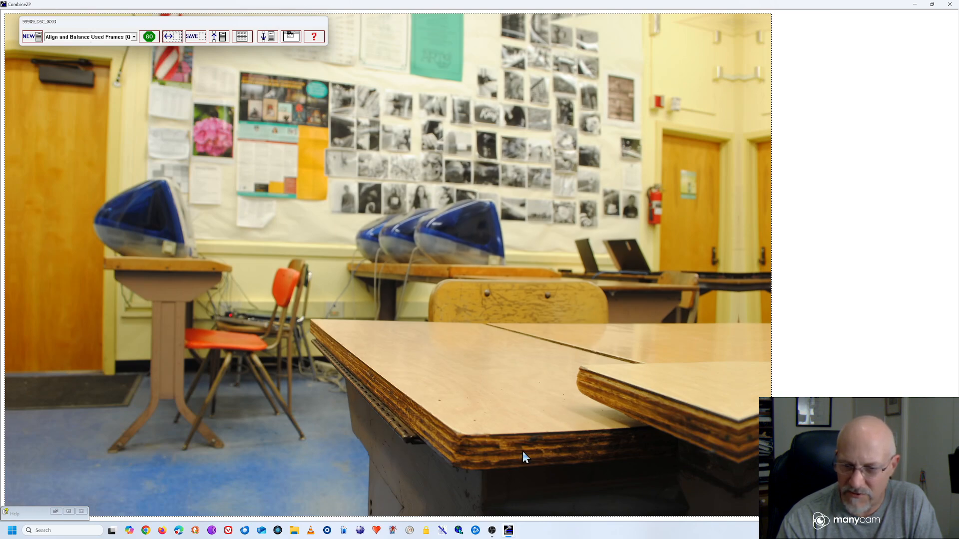
mouse_move(589, 76)
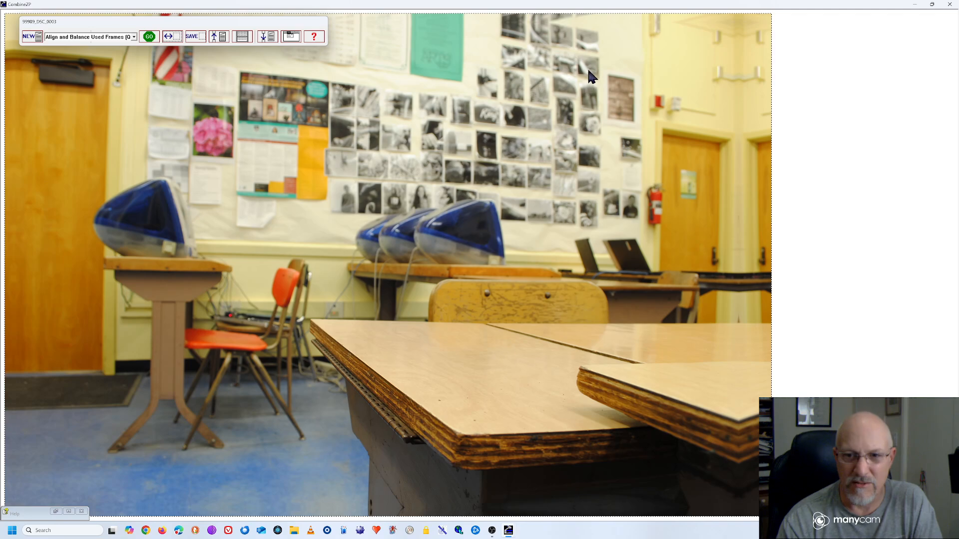
mouse_move(295, 61)
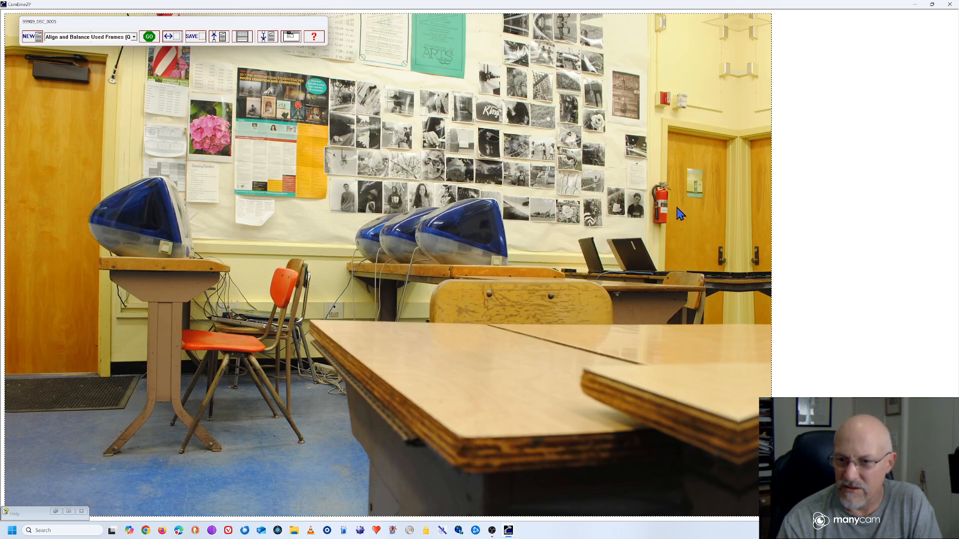
mouse_move(501, 473)
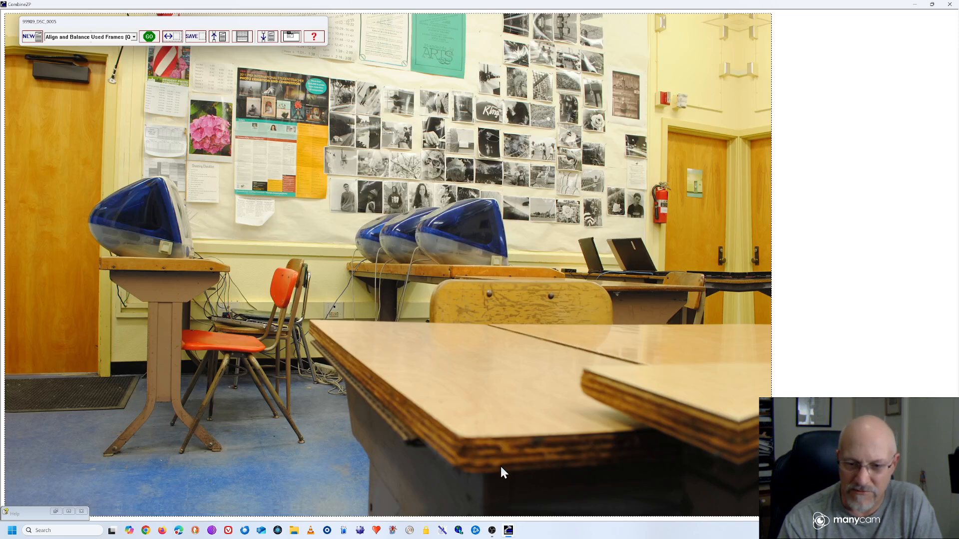
mouse_move(496, 461)
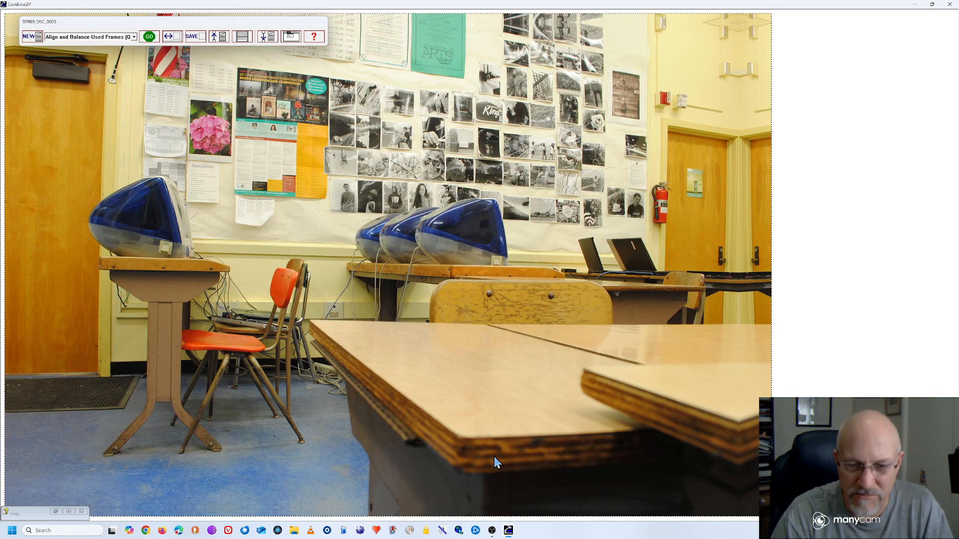
mouse_move(370, 309)
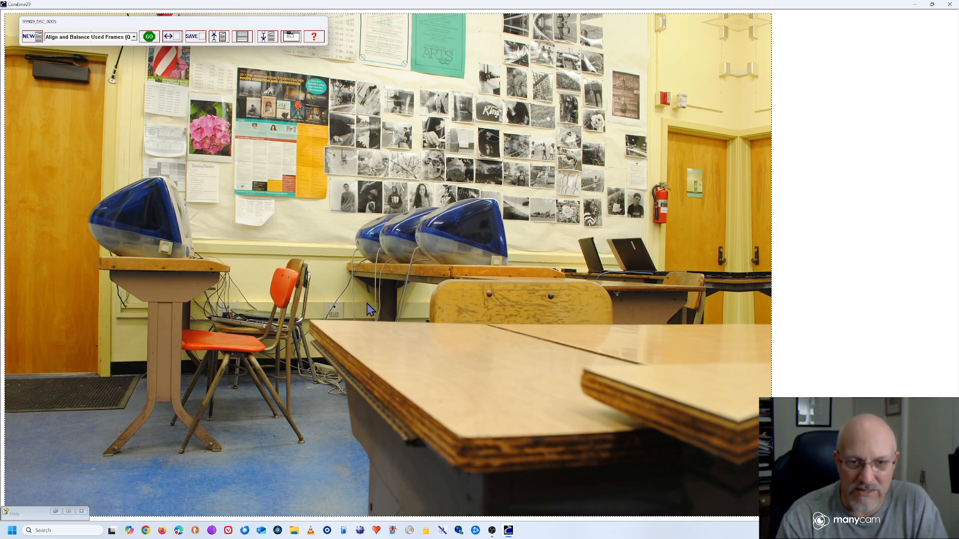
mouse_move(348, 264)
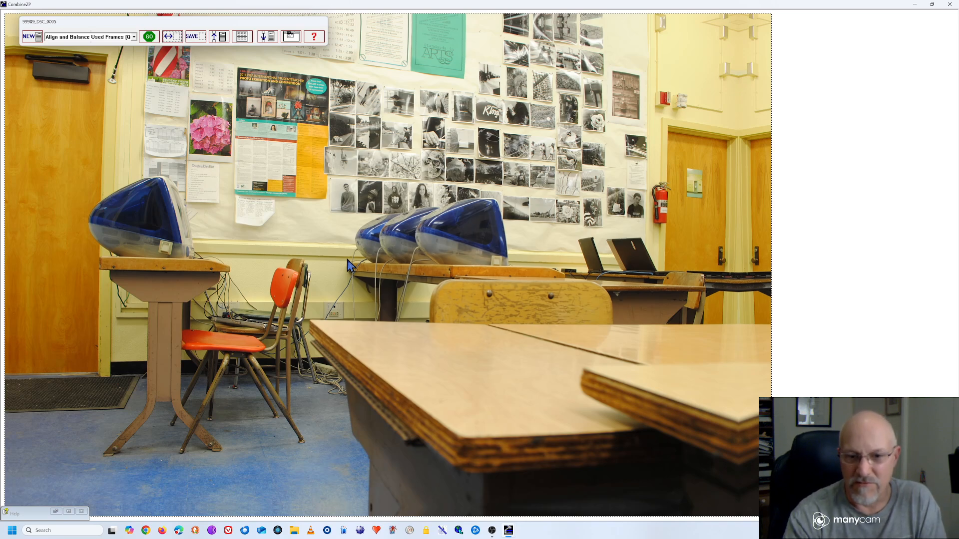
mouse_move(352, 101)
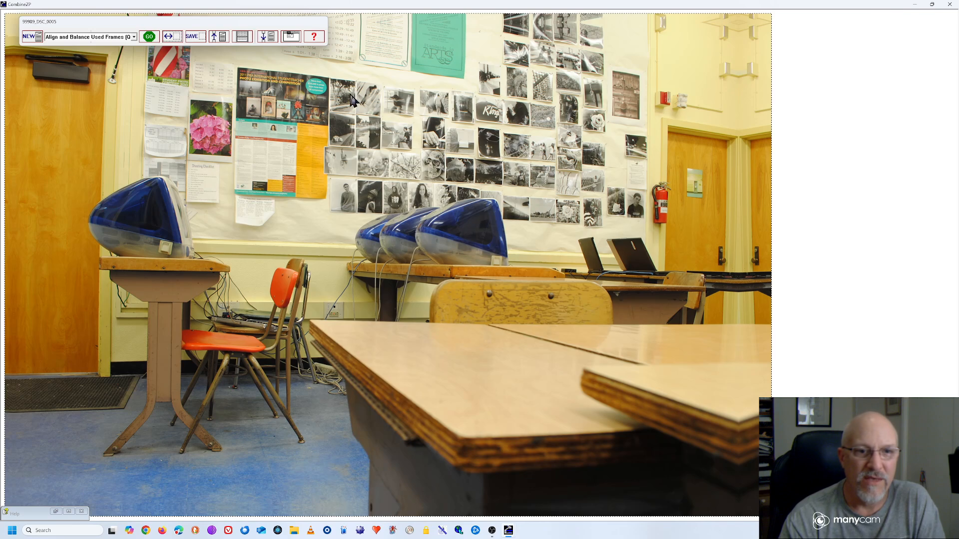
mouse_move(122, 43)
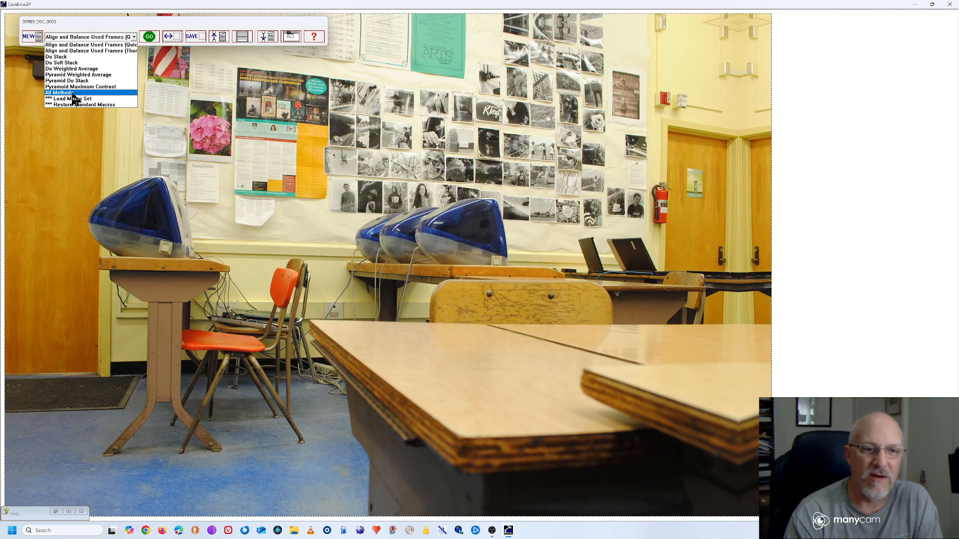
Choose All Methods as the stacking macro for the loaded frames.
left_click(60, 92)
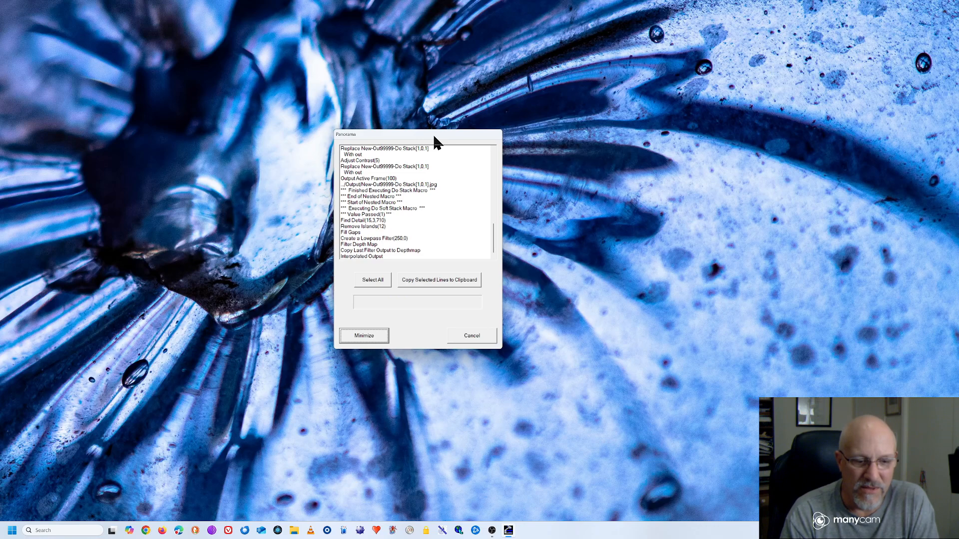
Follow the All Methods progress log until it reports the macro finished.
scroll("down", 3)
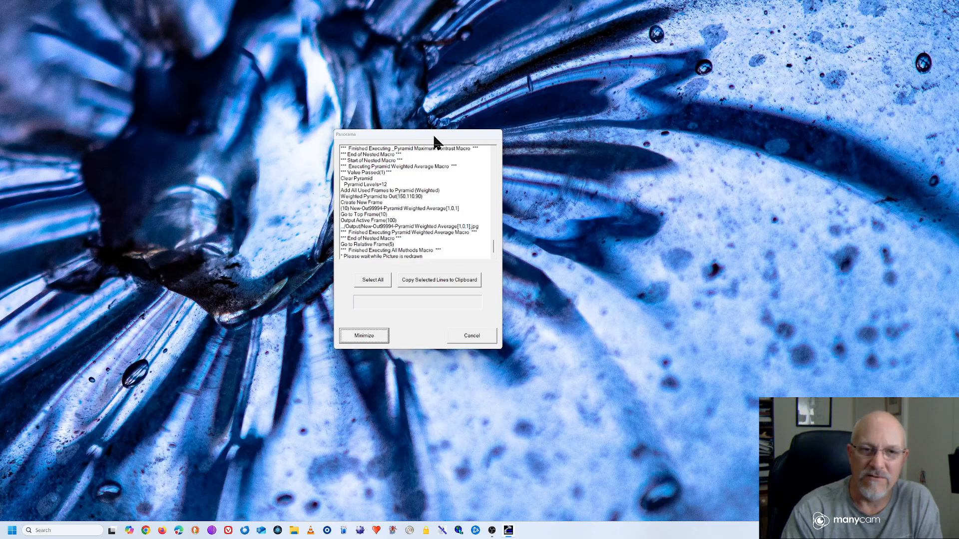
Dismiss the finished progress window to reveal the merged sharp classroom image.
left_click(363, 335)
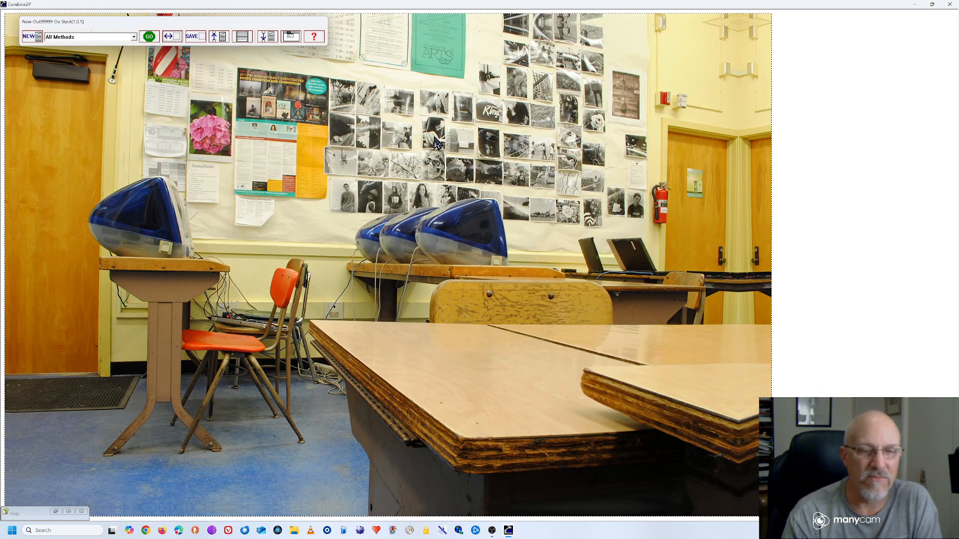
mouse_move(400, 283)
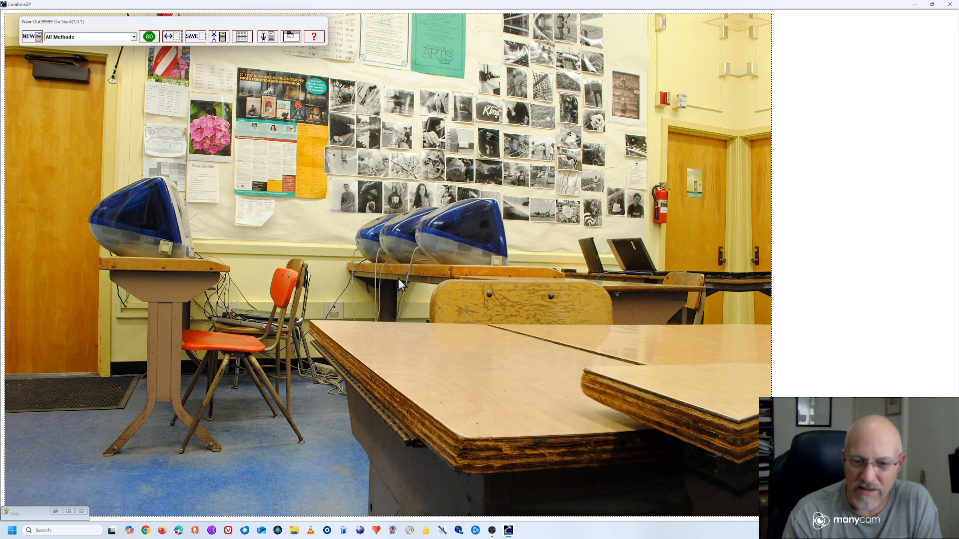
mouse_move(487, 454)
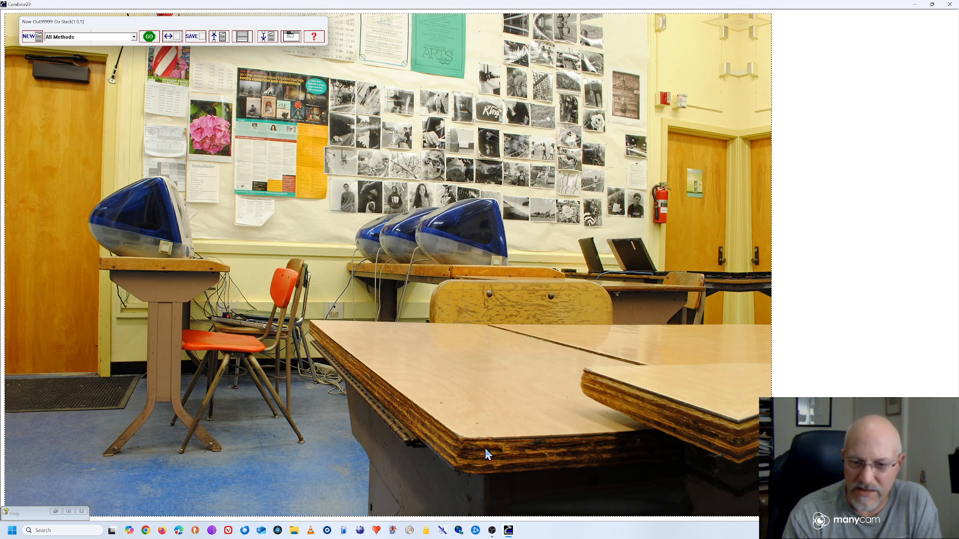
mouse_move(587, 315)
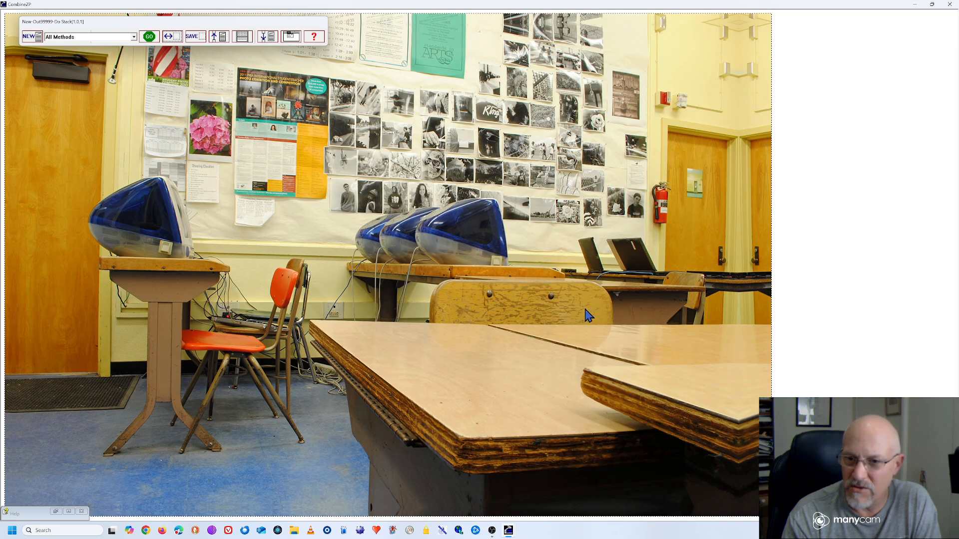
mouse_move(460, 490)
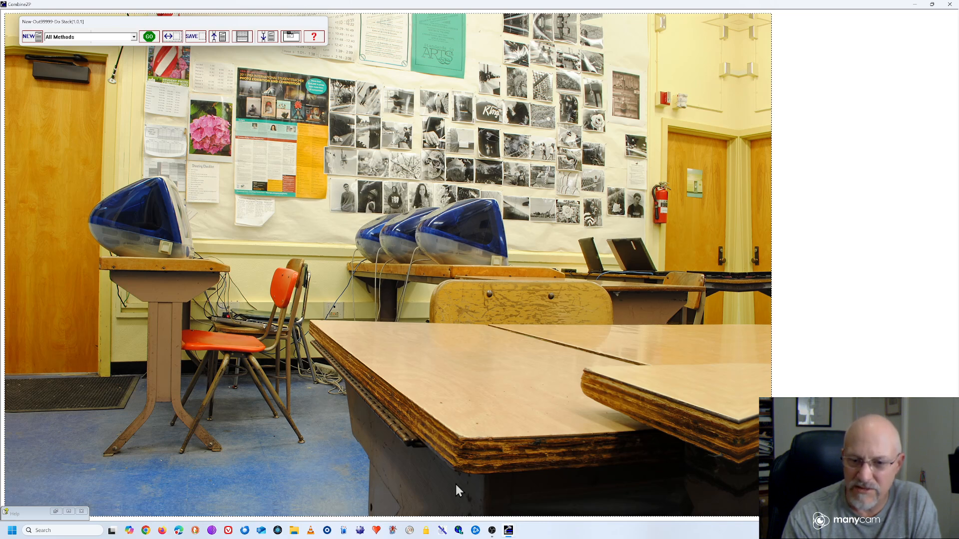
mouse_move(478, 464)
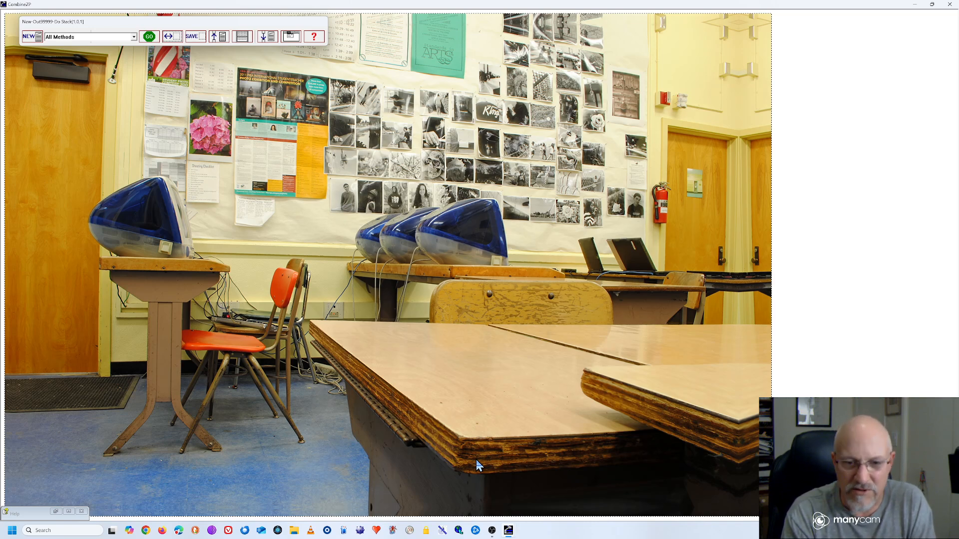
mouse_move(219, 109)
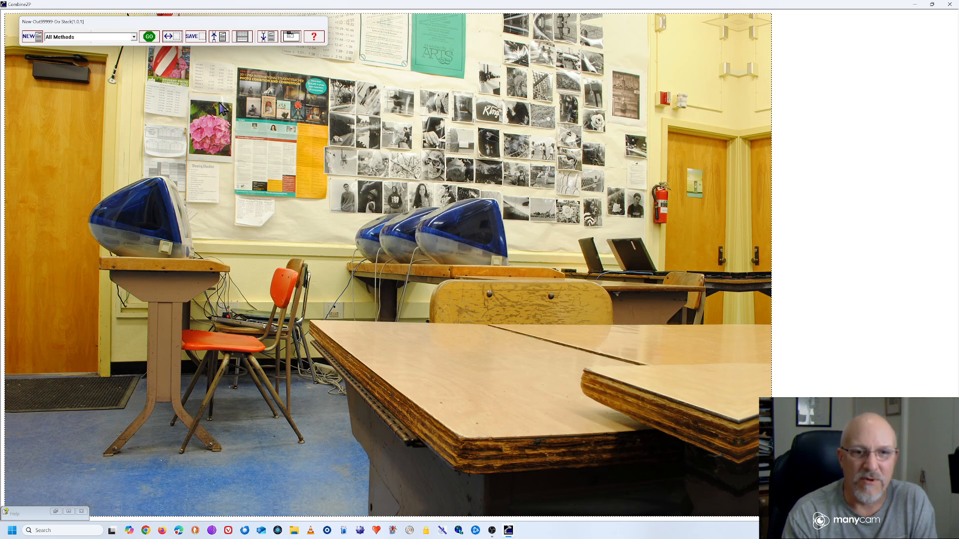
mouse_move(576, 151)
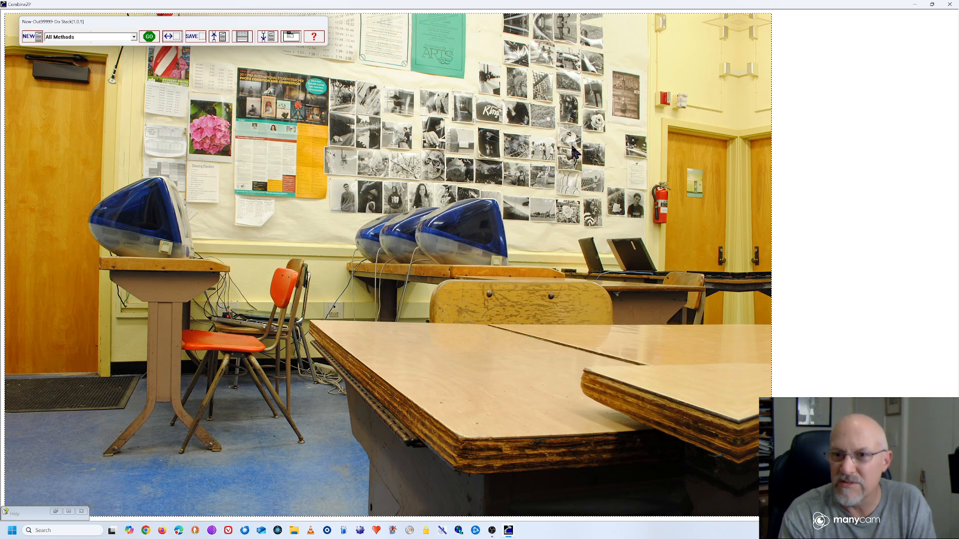
mouse_move(568, 28)
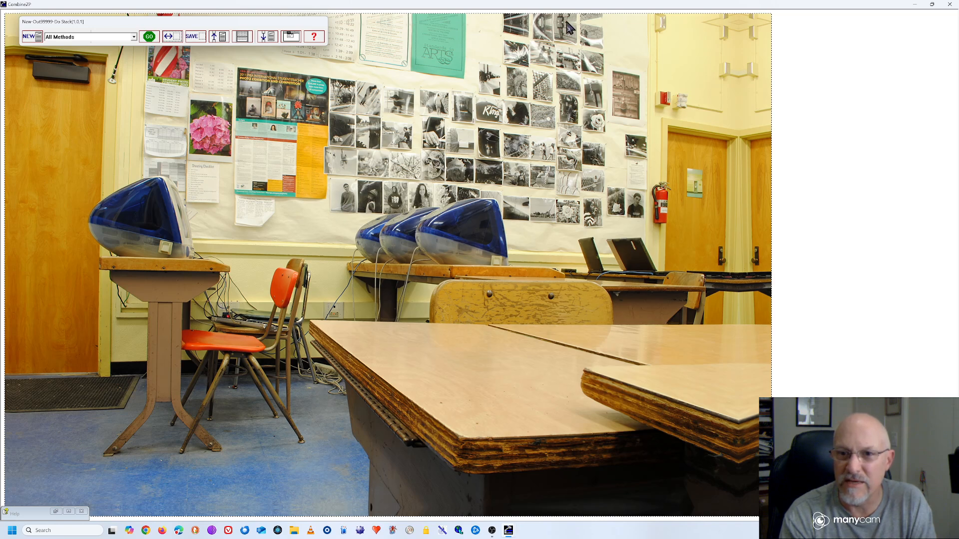
mouse_move(581, 29)
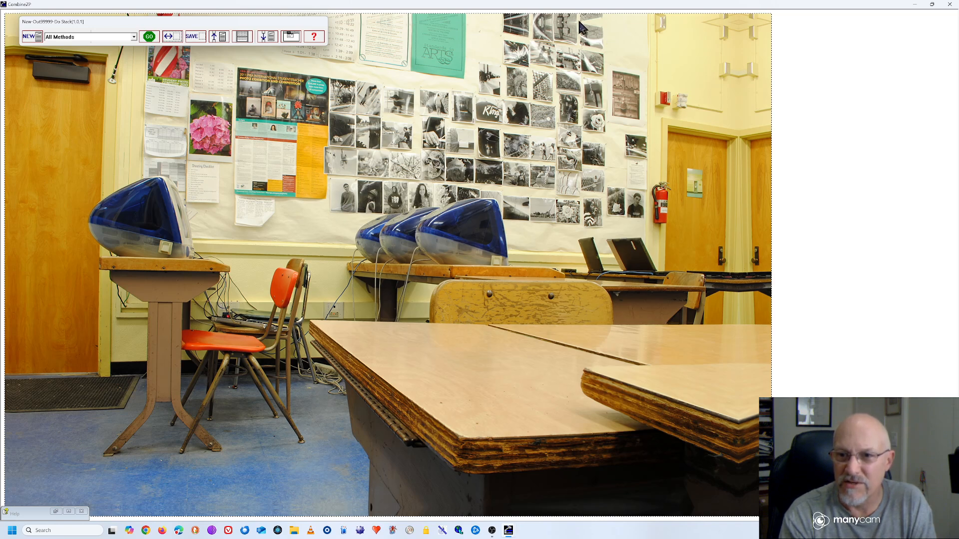
mouse_move(734, 32)
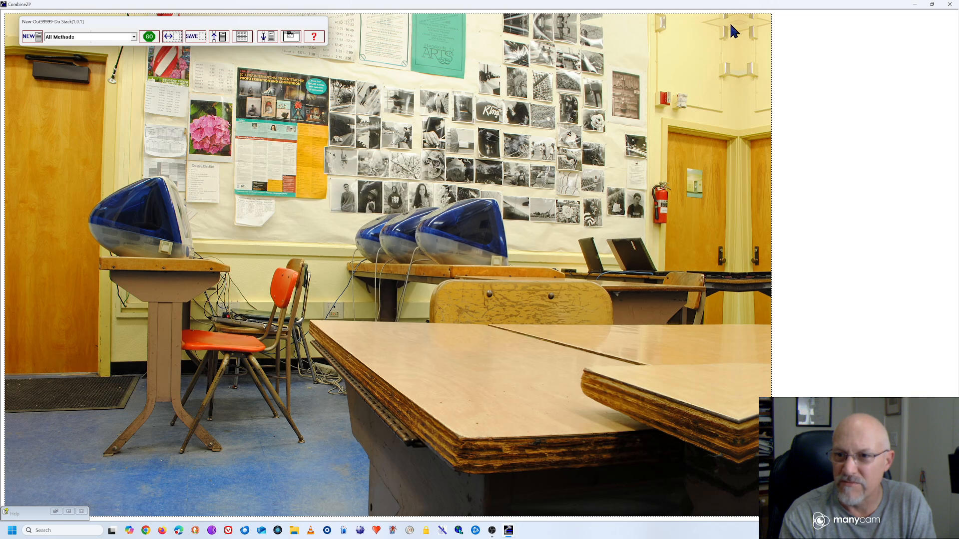
mouse_move(615, 473)
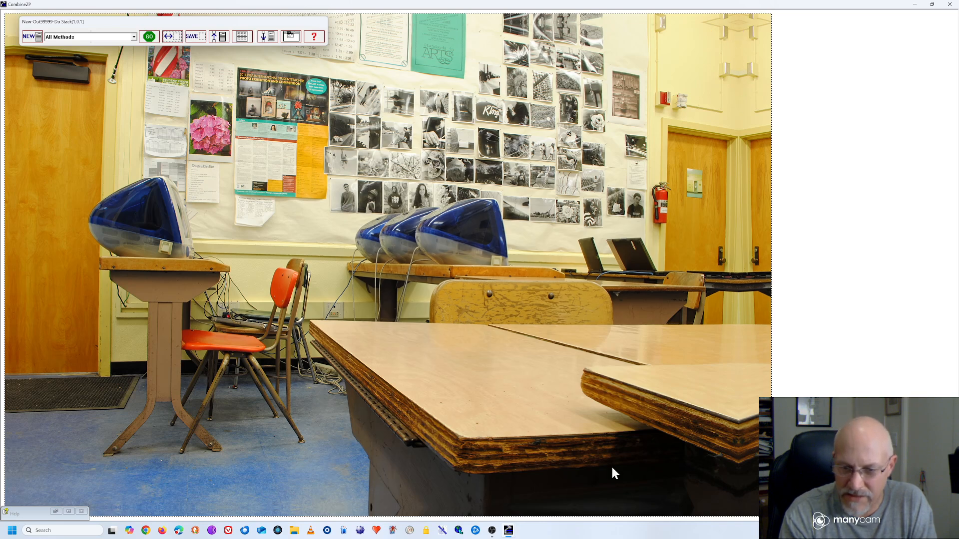
mouse_move(80, 483)
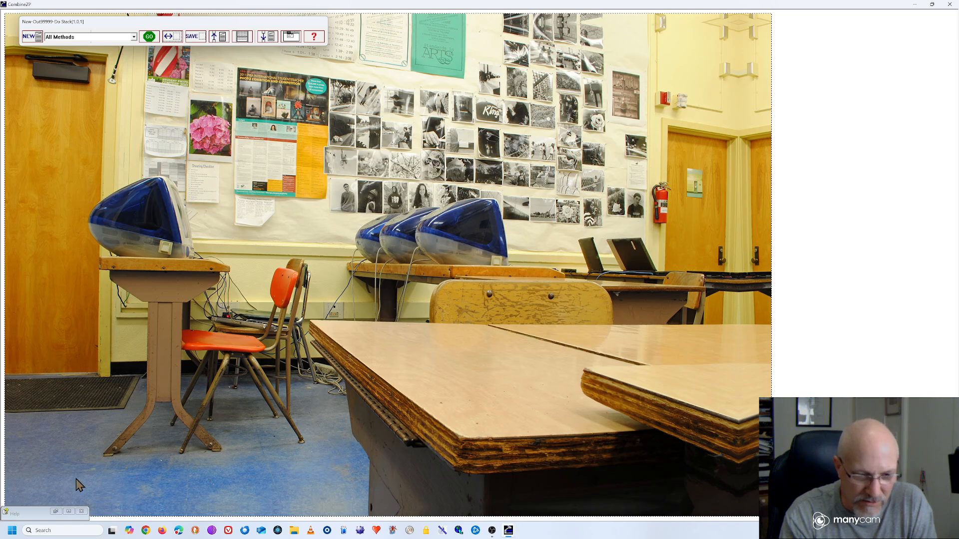
mouse_move(15, 52)
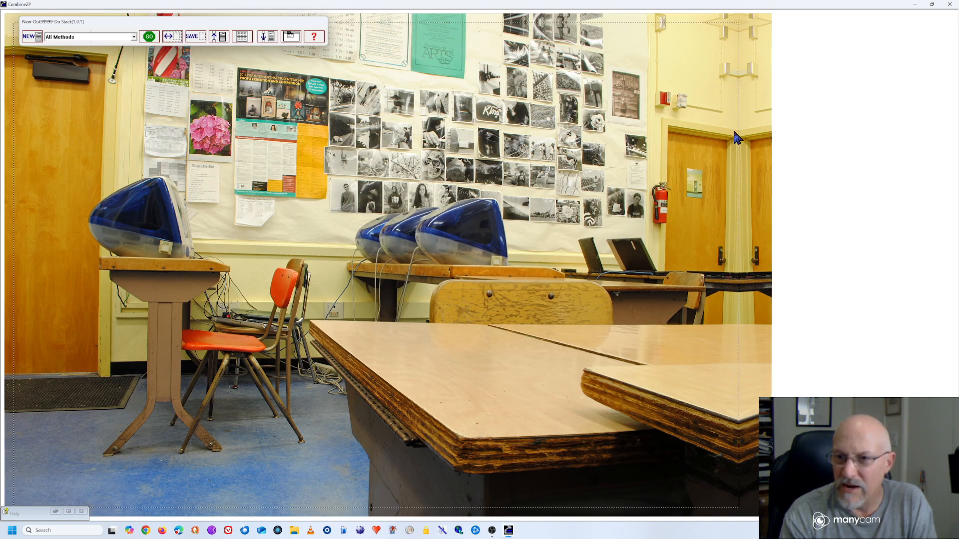
mouse_move(499, 21)
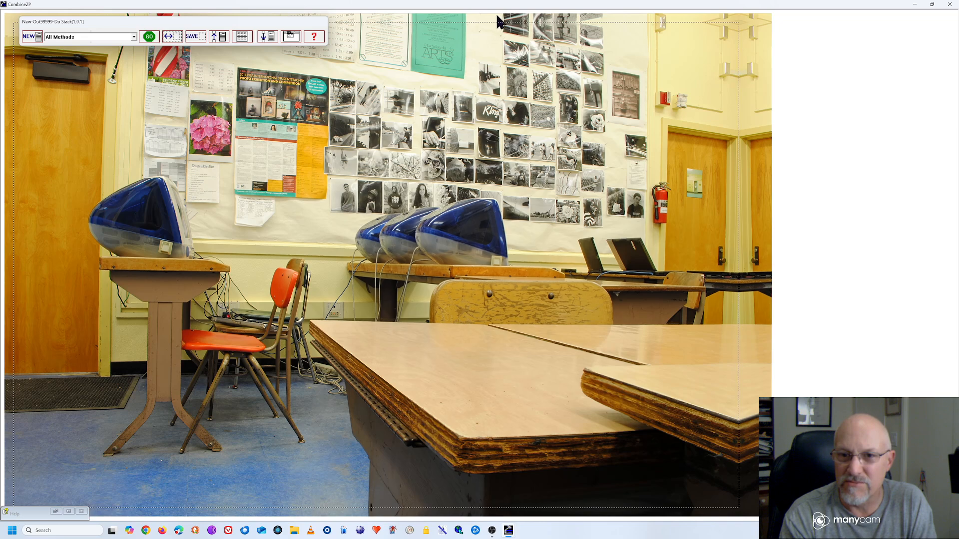
mouse_move(373, 73)
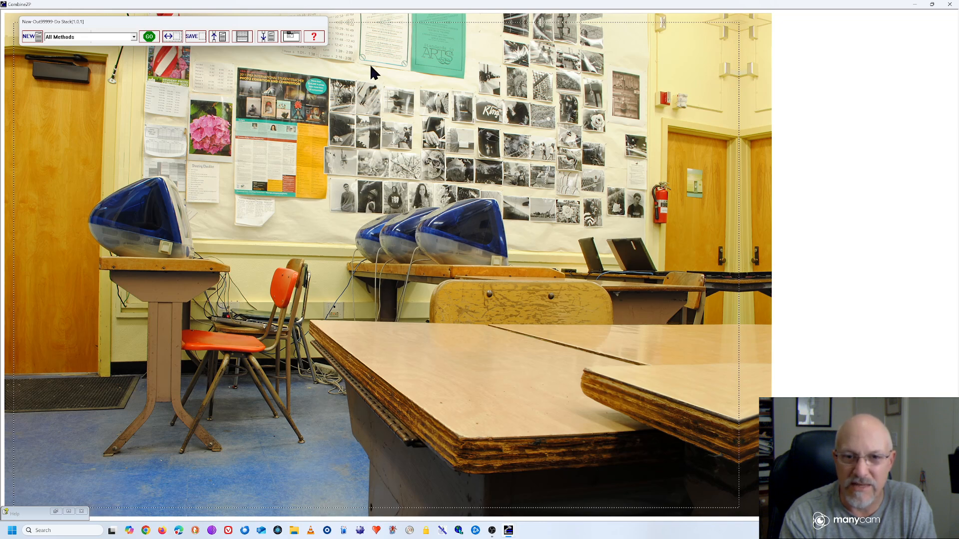
mouse_move(721, 34)
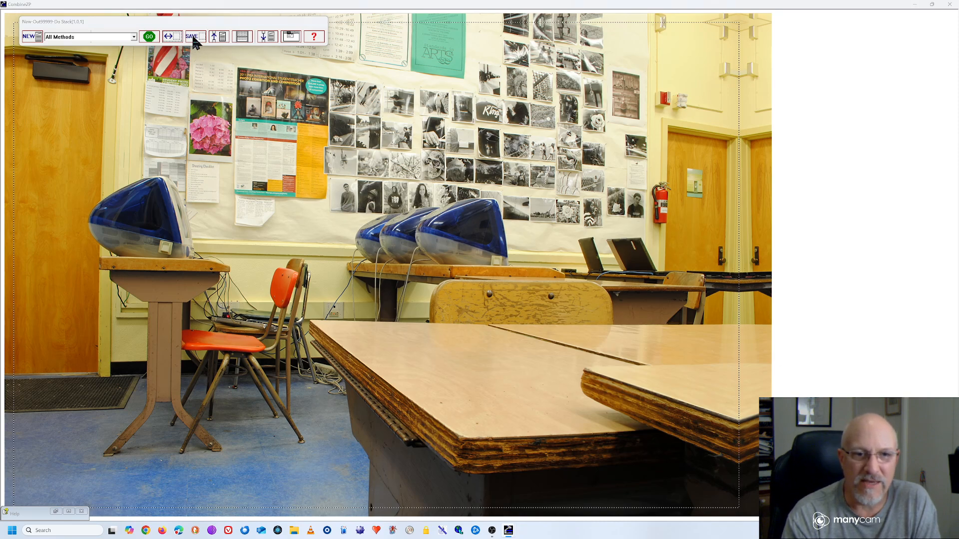
Save the merged image as a Focus Stack JPEG in the Panorama folder at 100% quality.
left_click(194, 36)
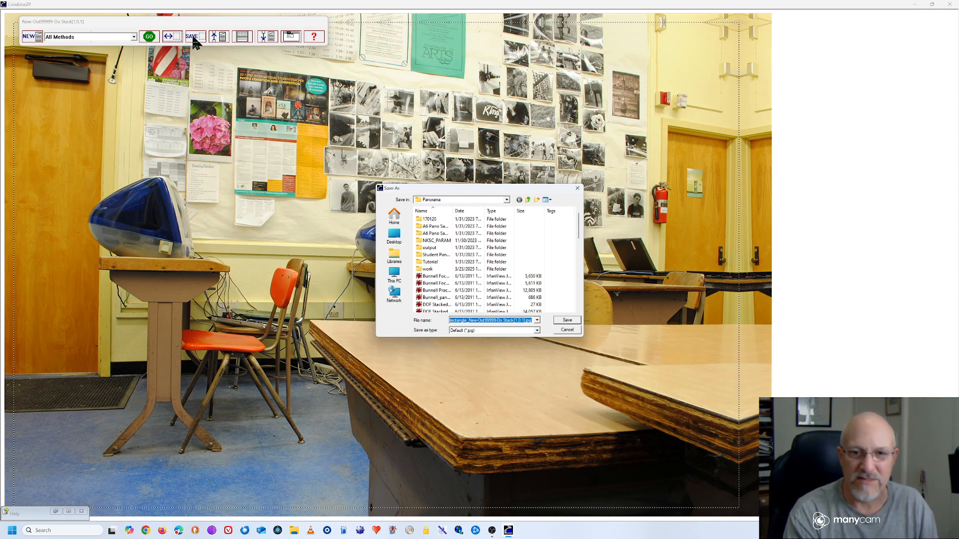
type("Bunnell Focus Sc")
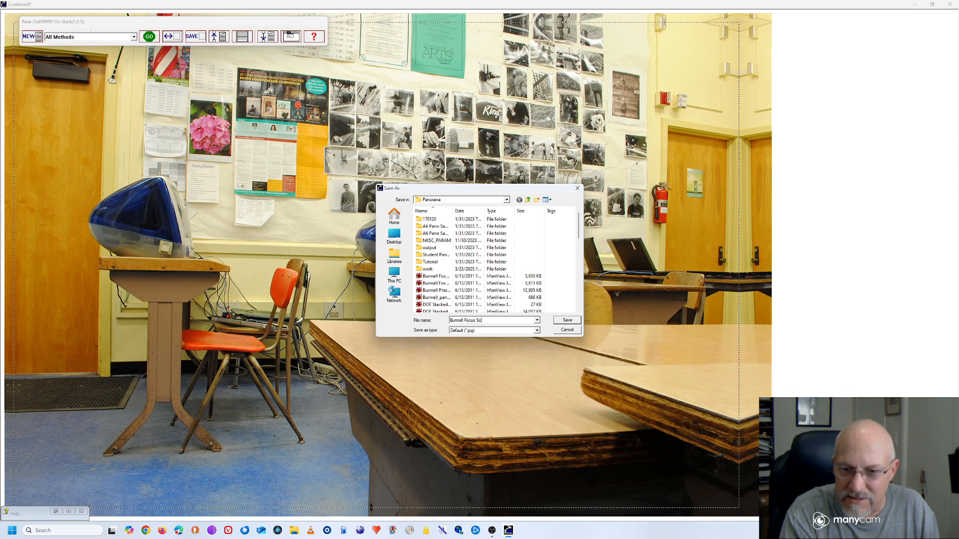
left_click(536, 320)
type("ack 2")
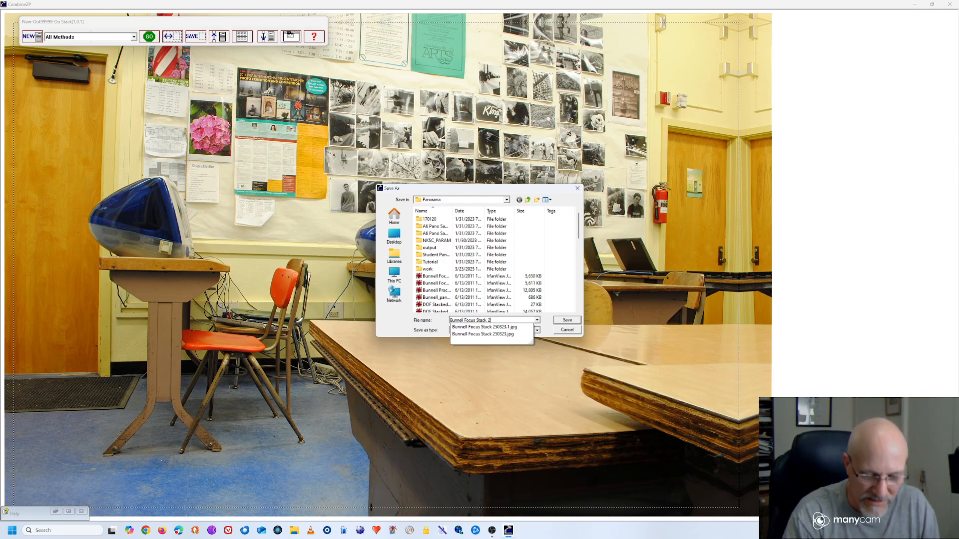
left_click(565, 319)
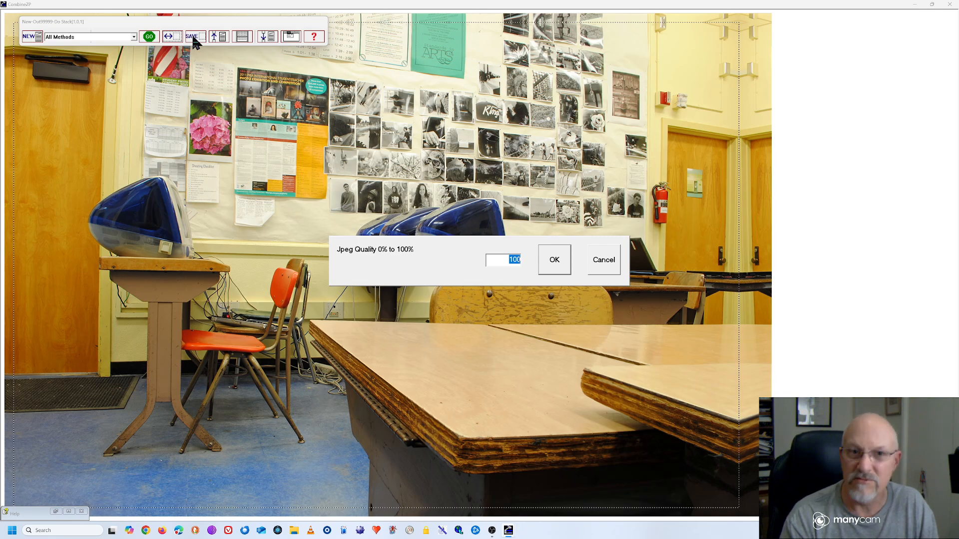
left_click(552, 260)
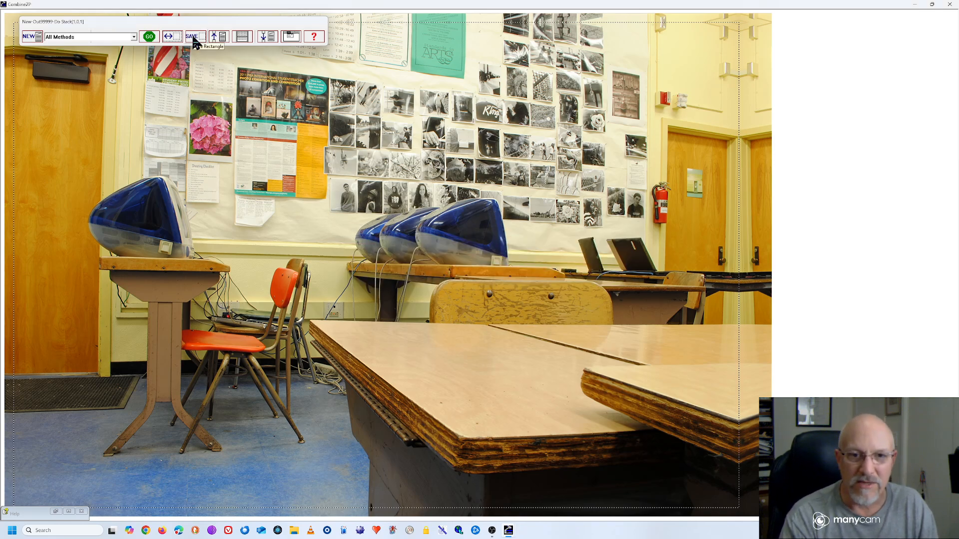